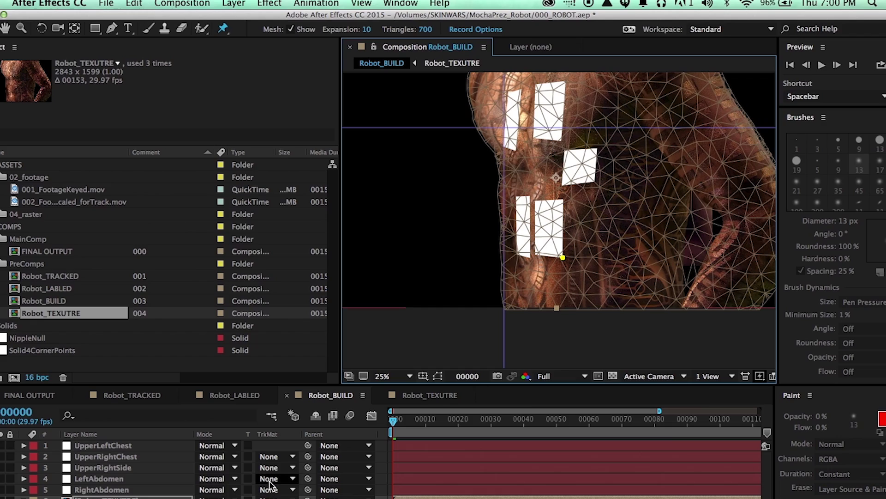
pyautogui.moveTo(554, 268)
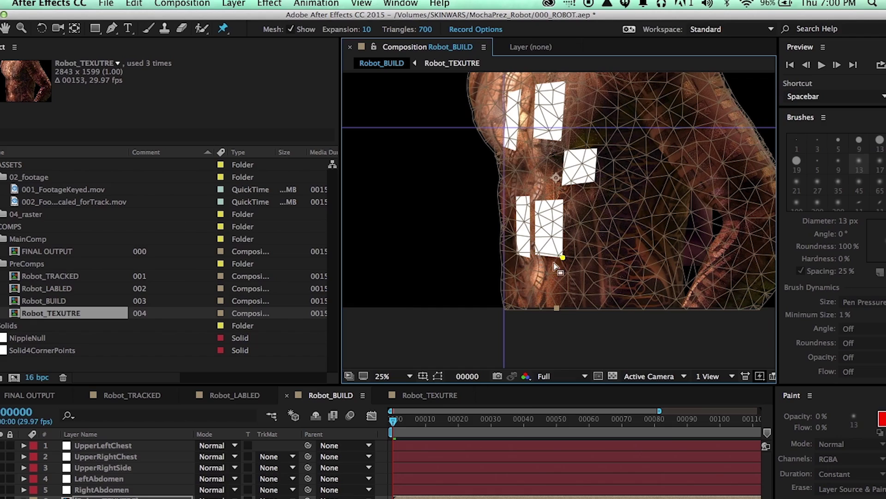